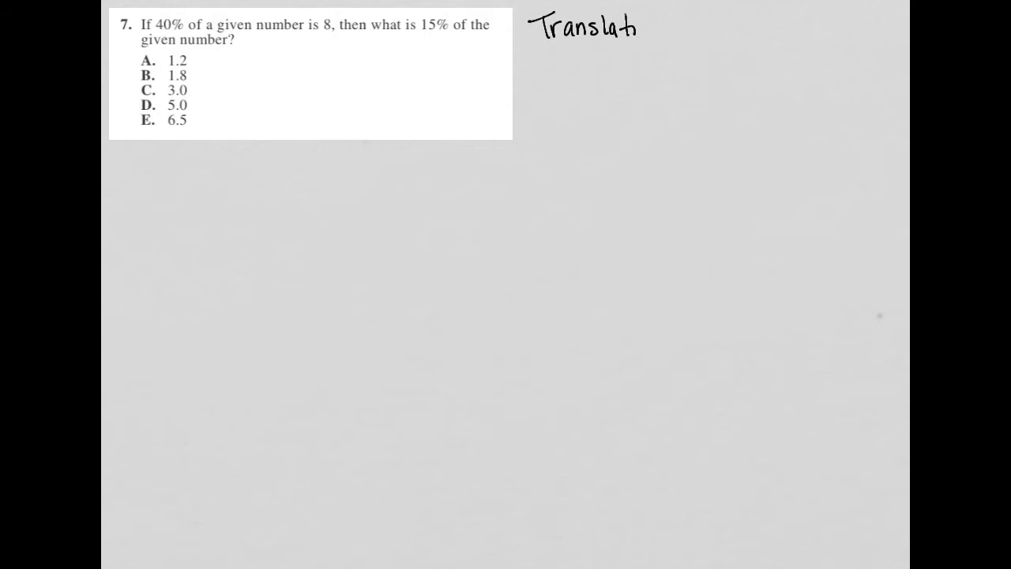
Complete the handwritten heading 'Translation' at the top right of the page.
{"action": "type", "text": "ion"}
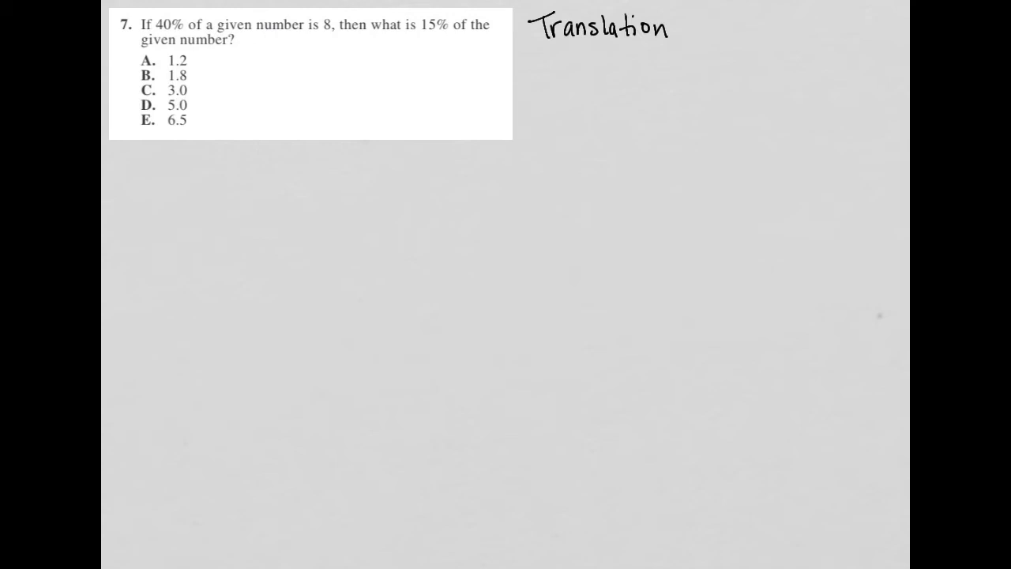
Underline '40% of a given number is 8' and write 0.40 above 40%.
{"action": "left_click_drag", "start_coordinate": [158, 31], "coordinate": [335, 30]}
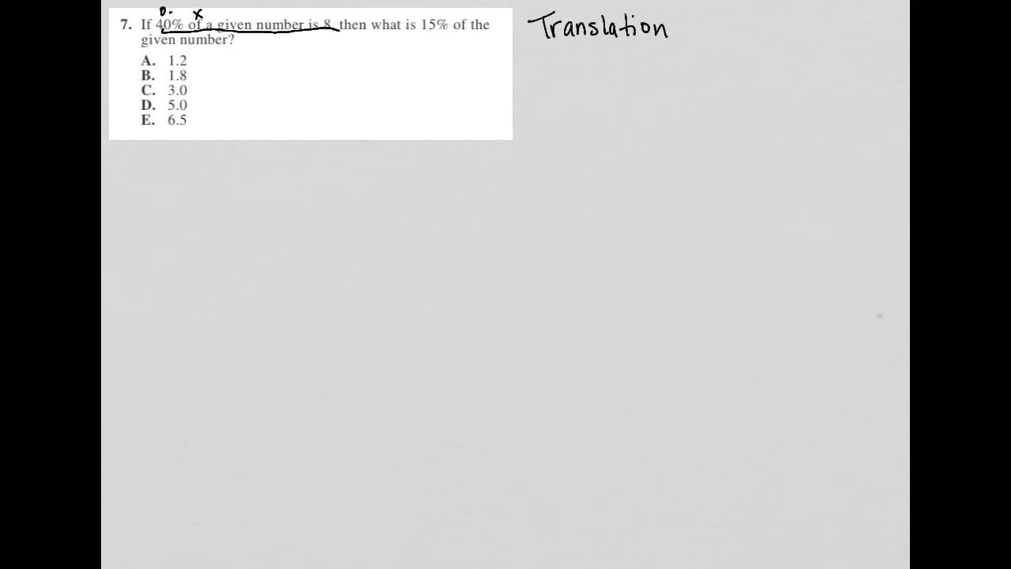
{"action": "type", "text": "0.40X -"}
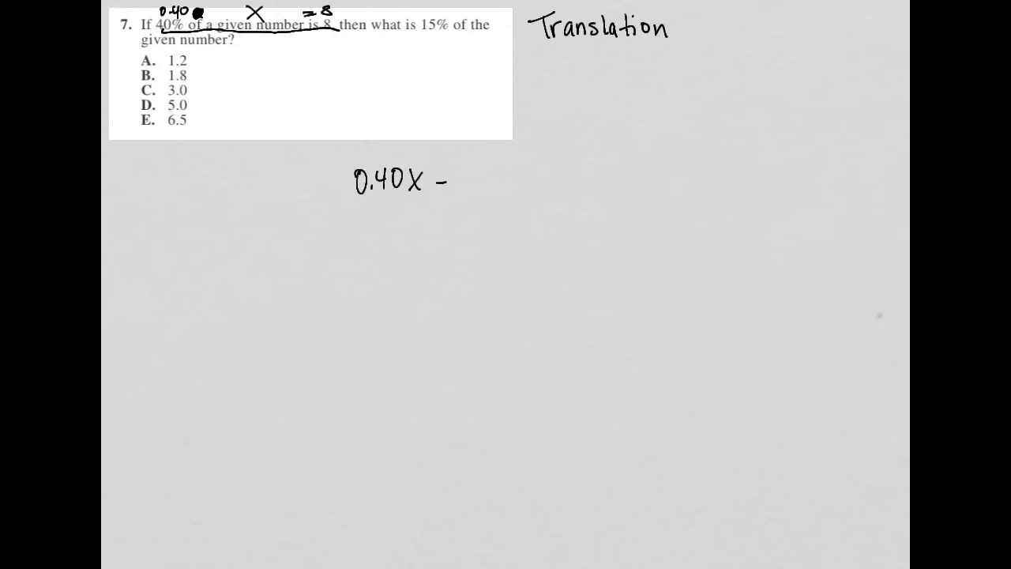
Finish the equation 0.40x = 8 and underline 'what is 15% of the'.
{"action": "type", "text": "= 8"}
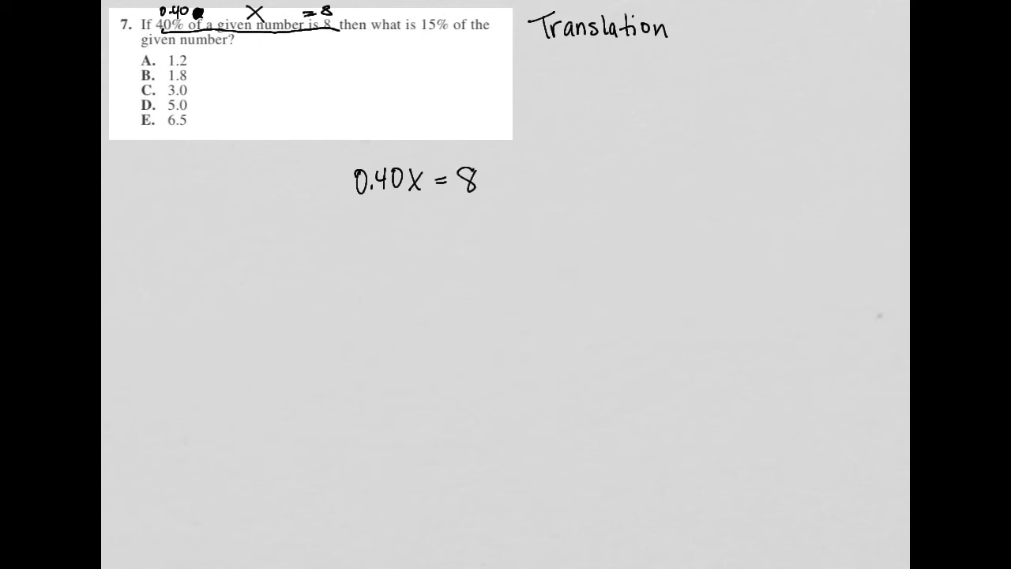
{"action": "left_click_drag", "start_coordinate": [359, 33], "coordinate": [486, 34]}
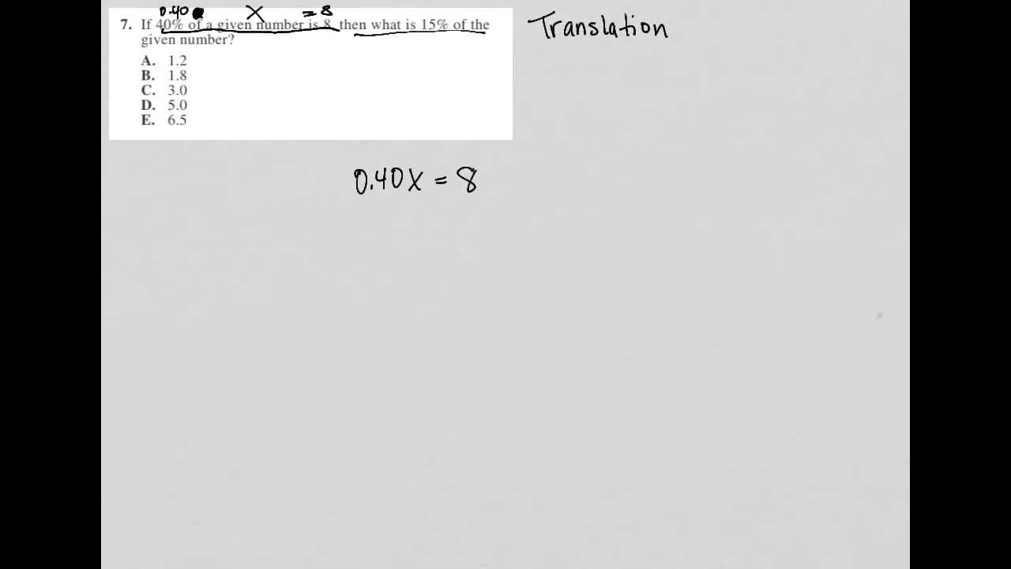